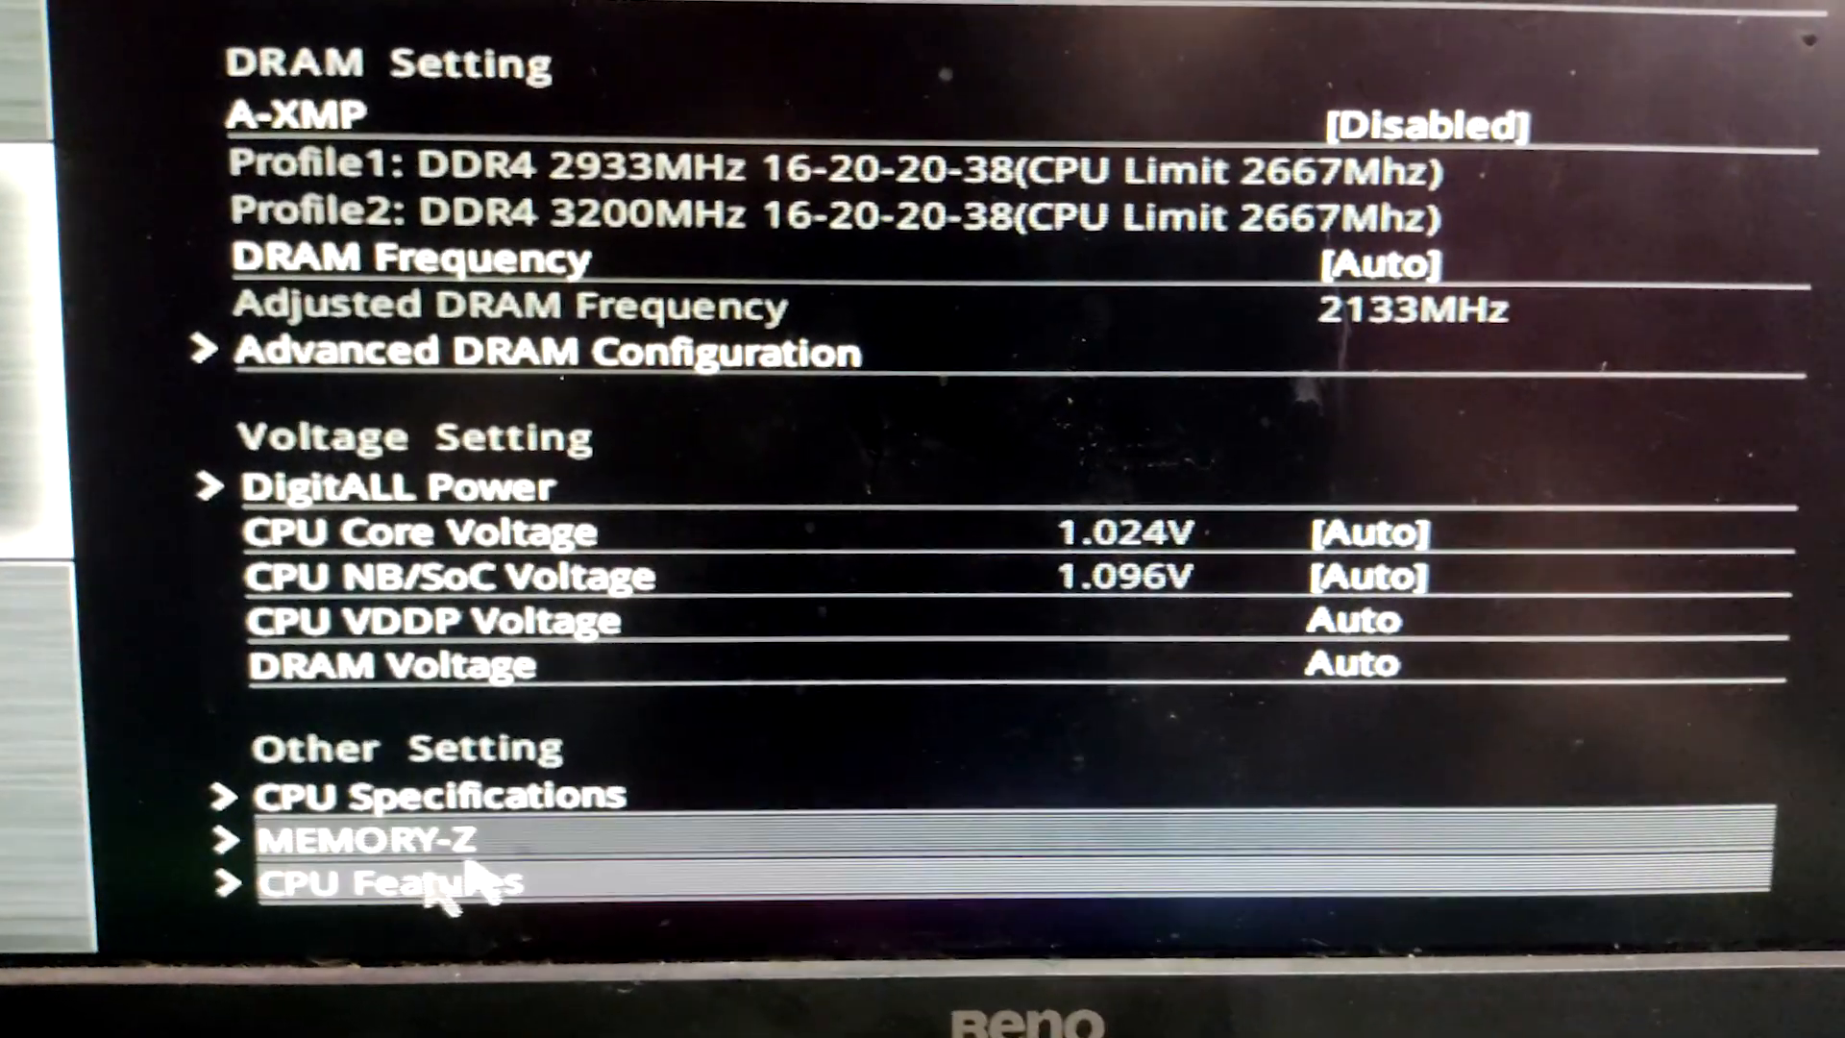
Open the CPU Features page from the OC menu's Other Setting group
left_click(377, 881)
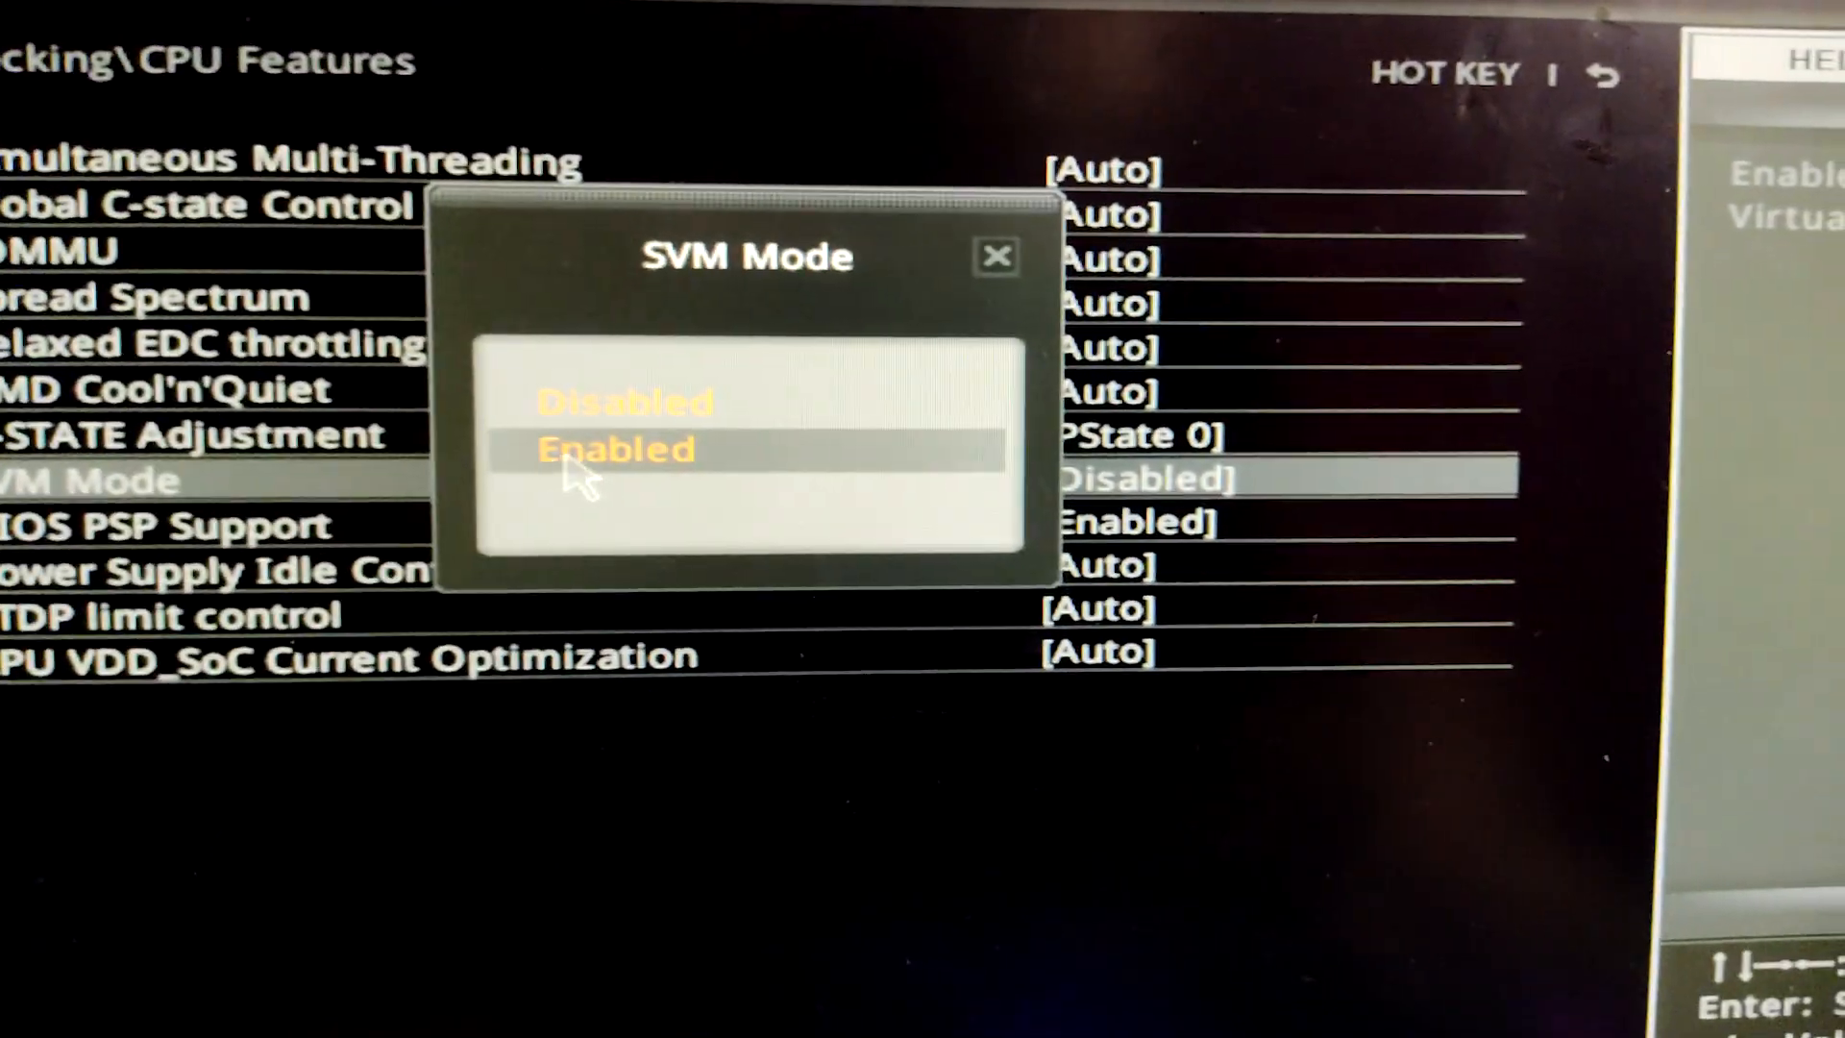
Set SVM Mode to Enabled on the CPU Features page
left_click(617, 450)
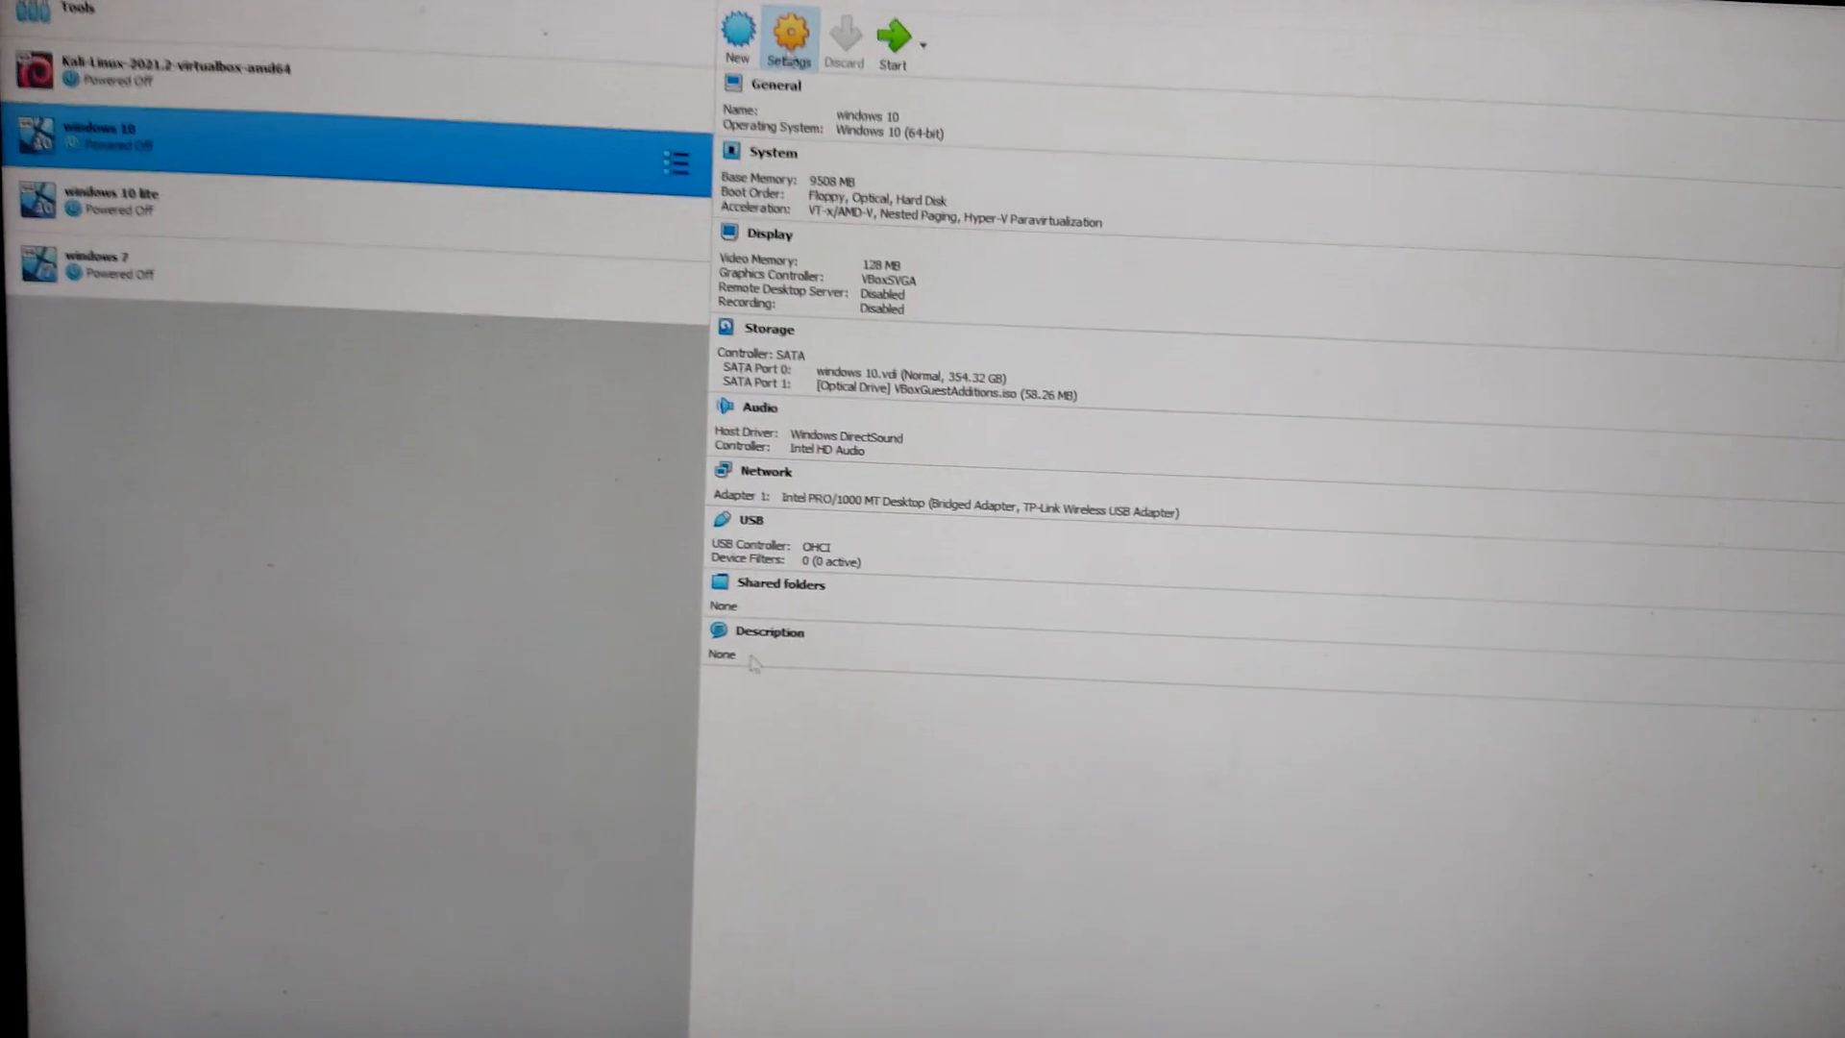
Open the Windows 10 VM's Settings and bring up its Audio, then Network configuration
left_click(788, 32)
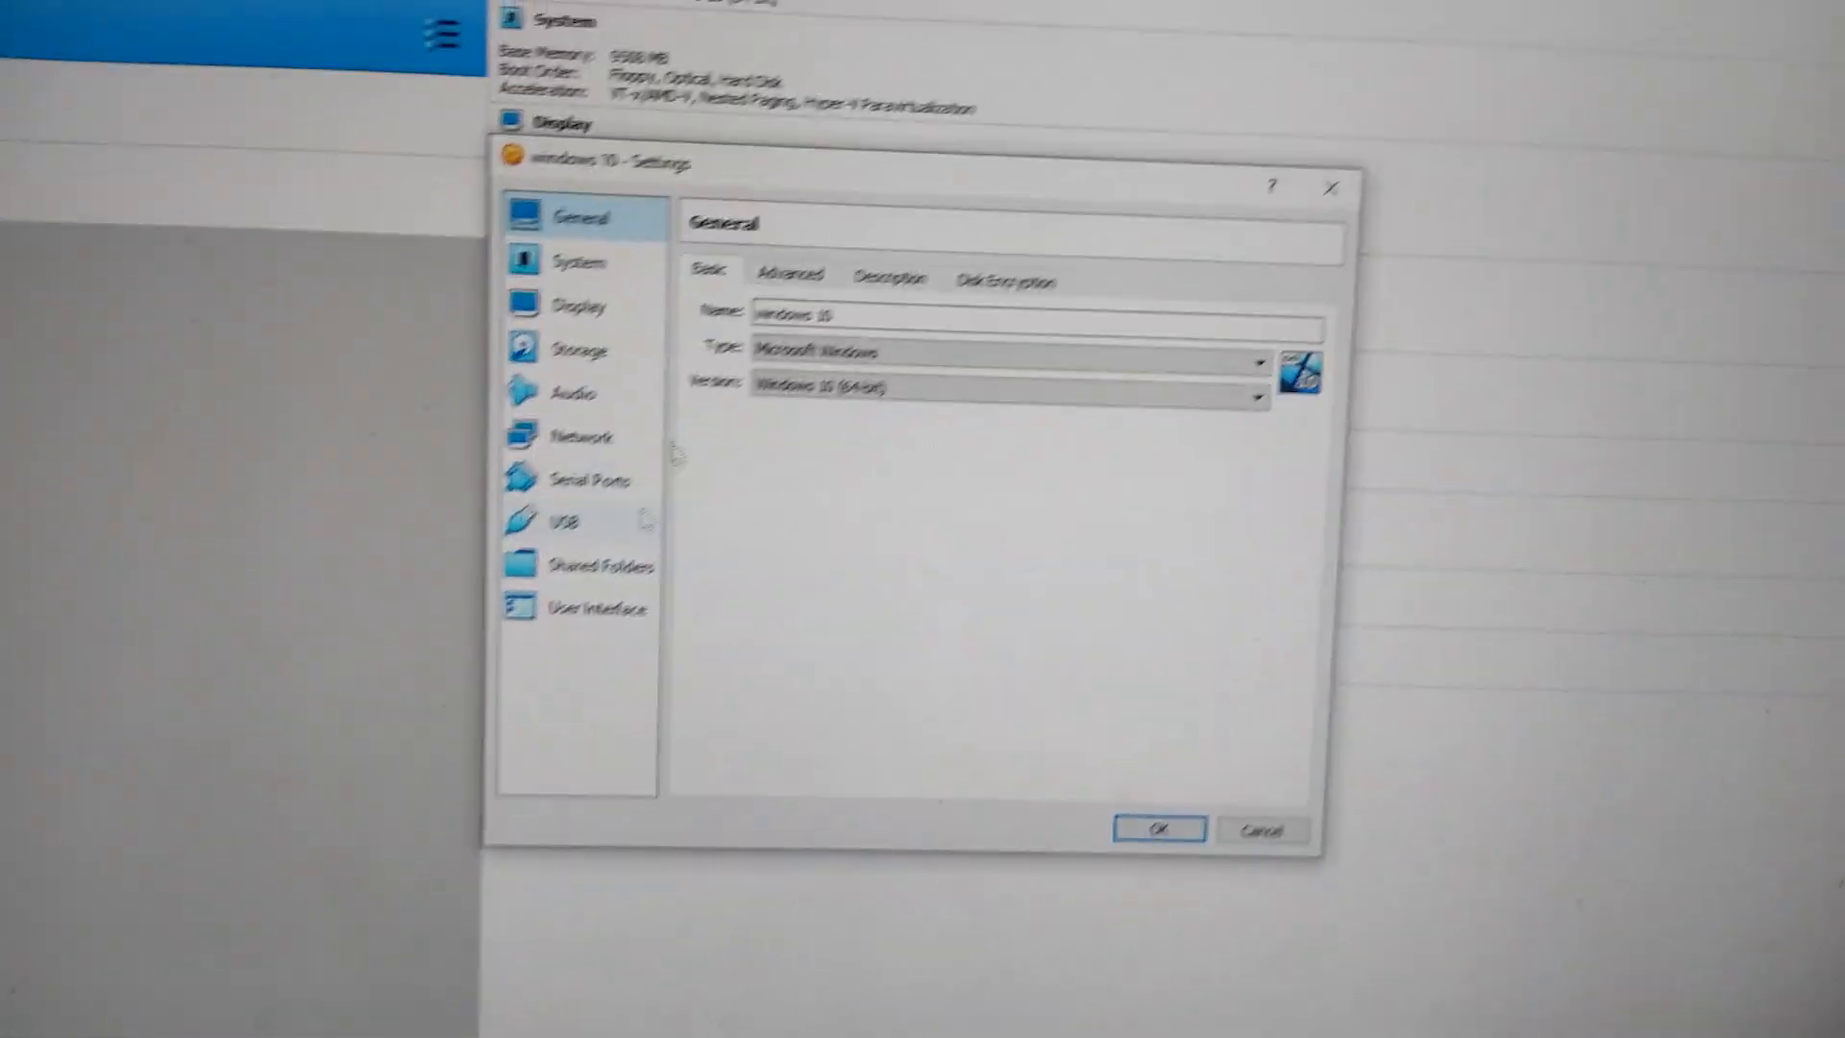
left_click(573, 392)
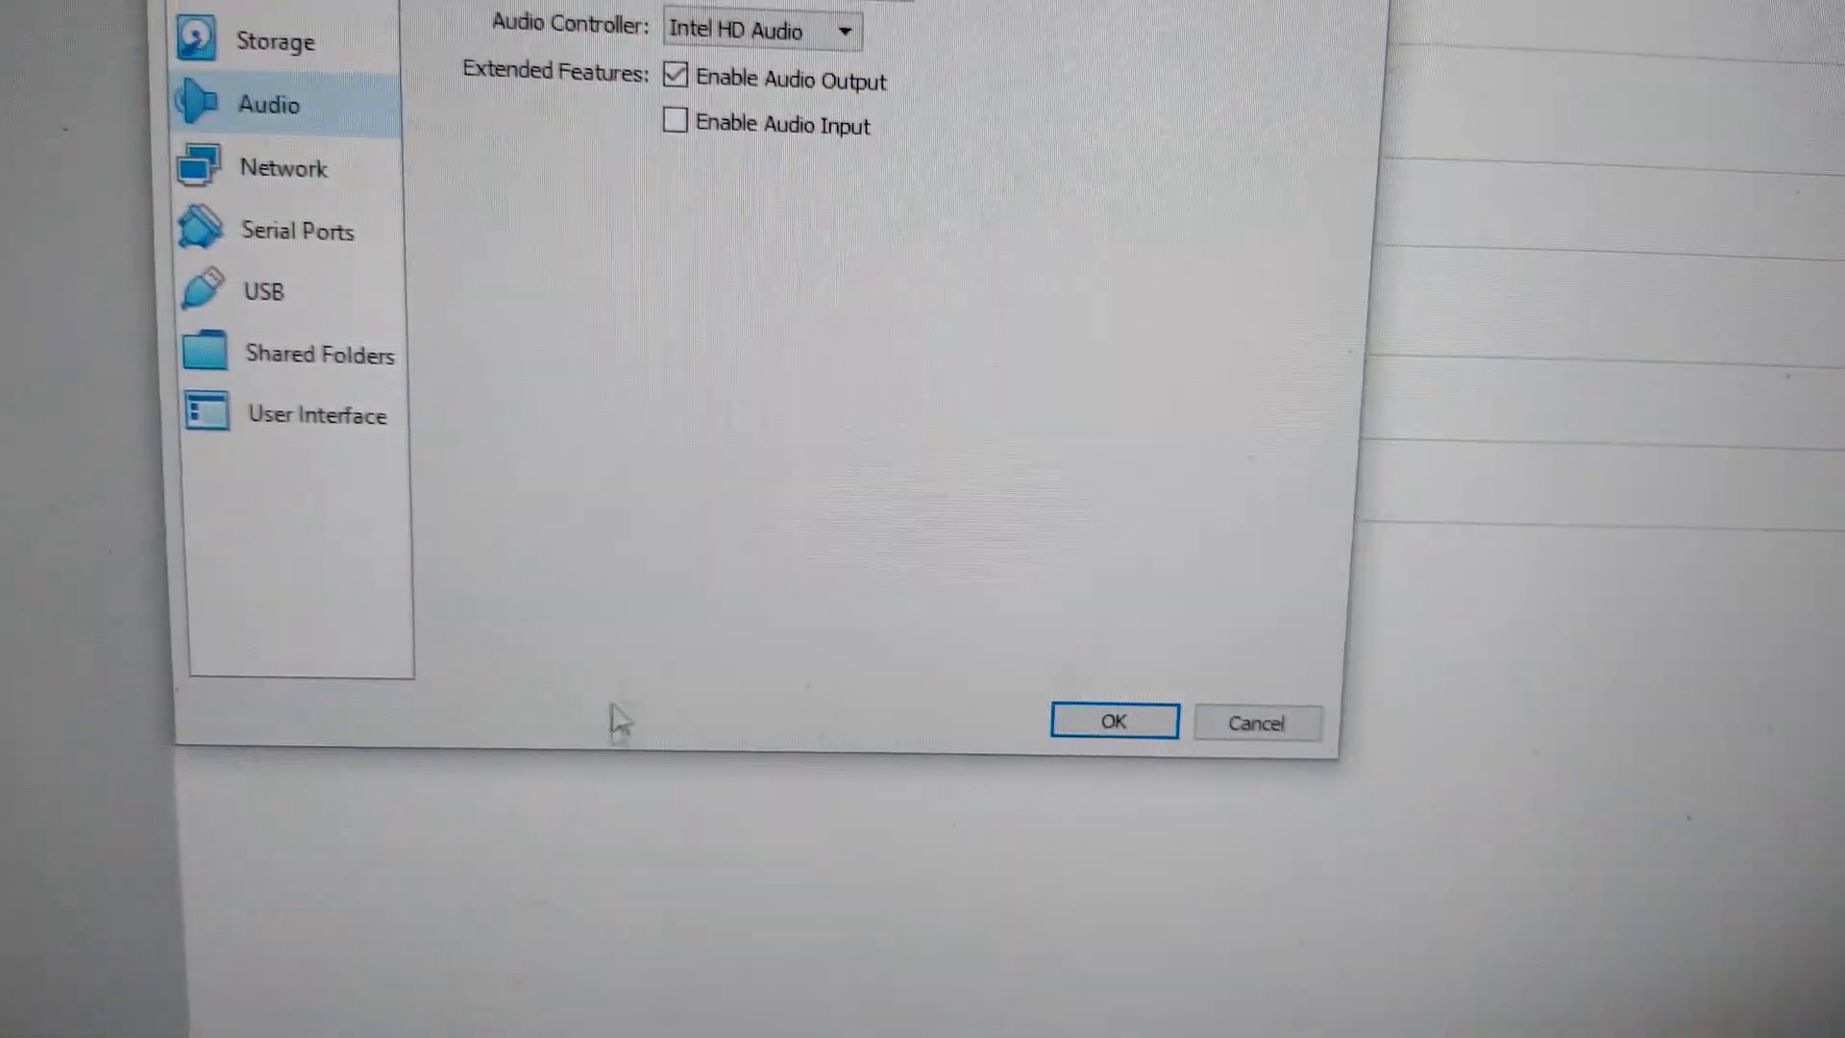
left_click(296, 167)
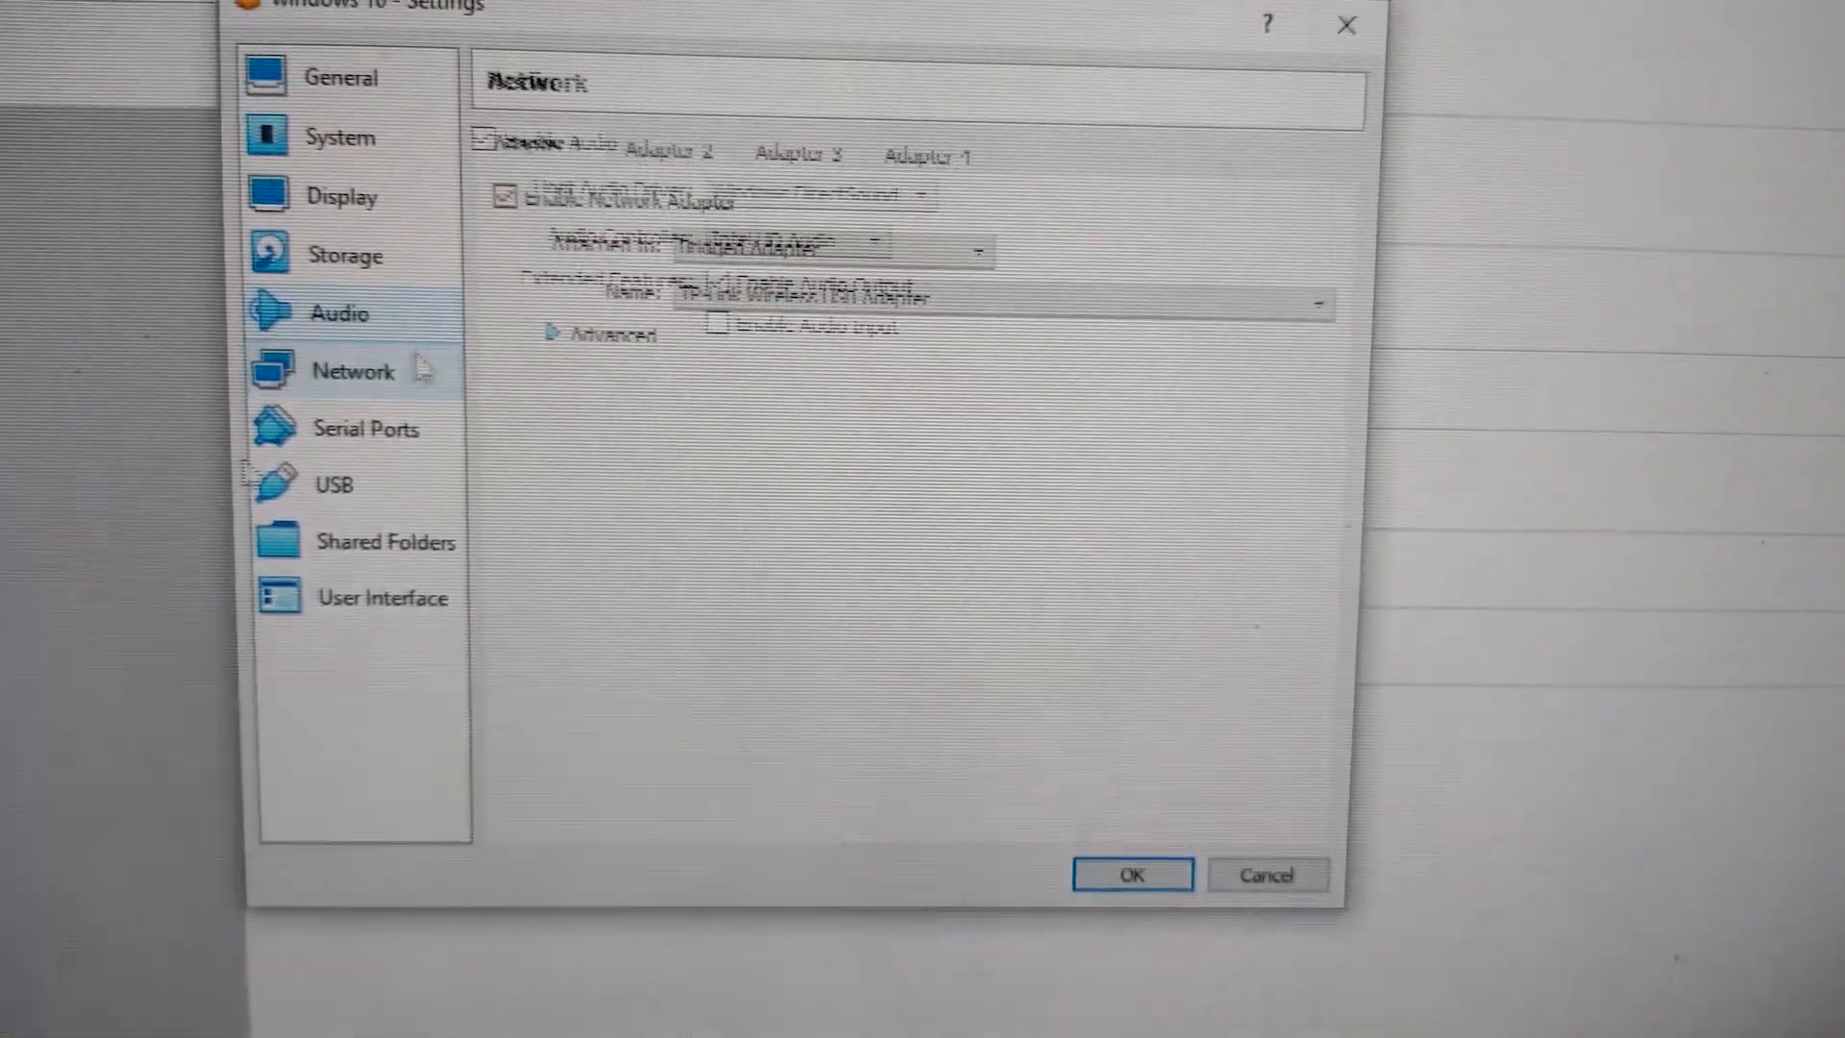